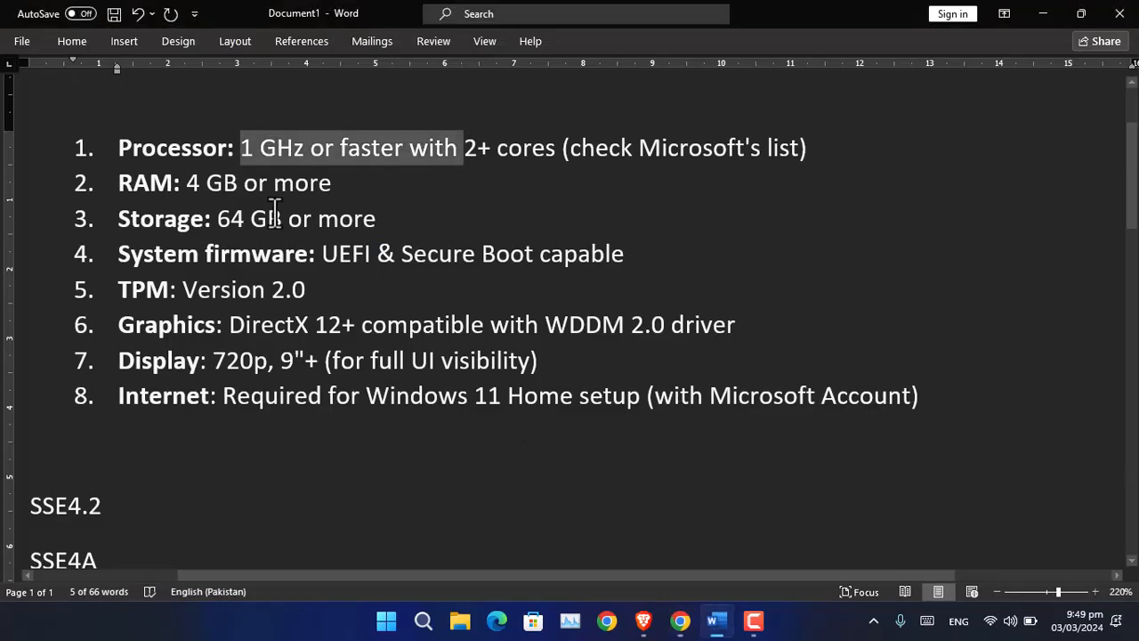
pyautogui.moveTo(370, 175)
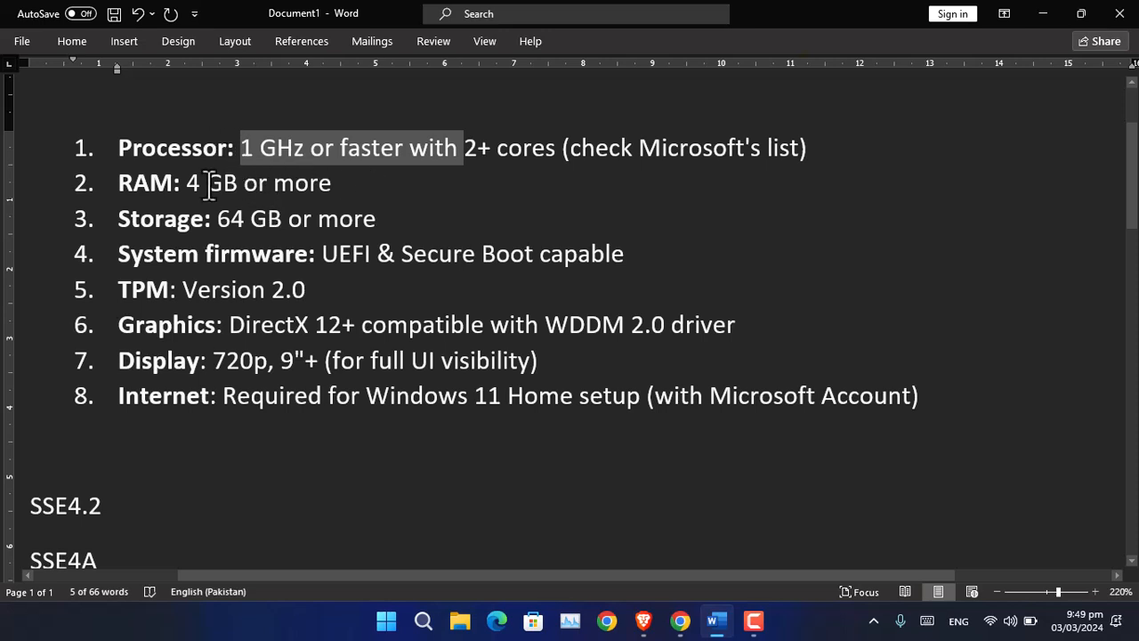
pyautogui.moveTo(236, 236)
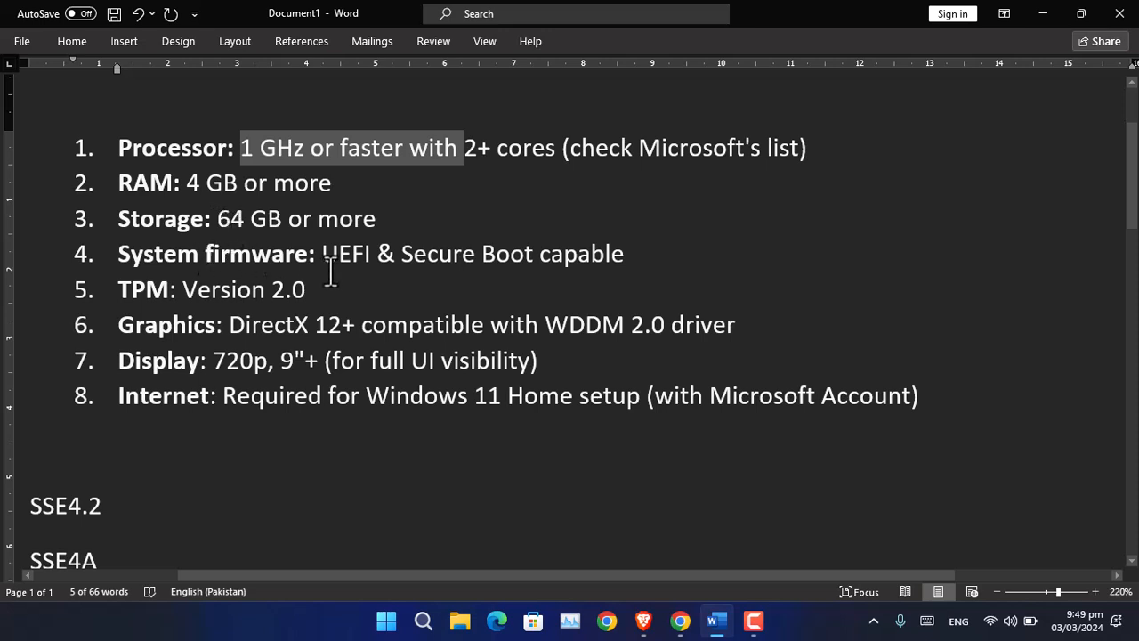
pyautogui.moveTo(617, 572)
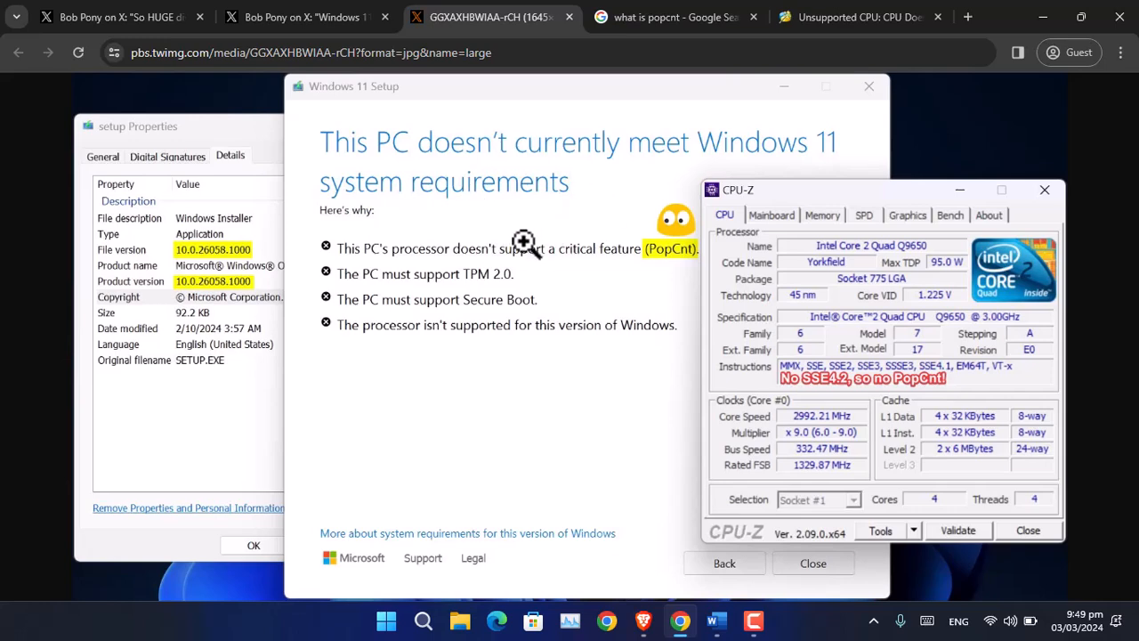
pyautogui.moveTo(512, 152)
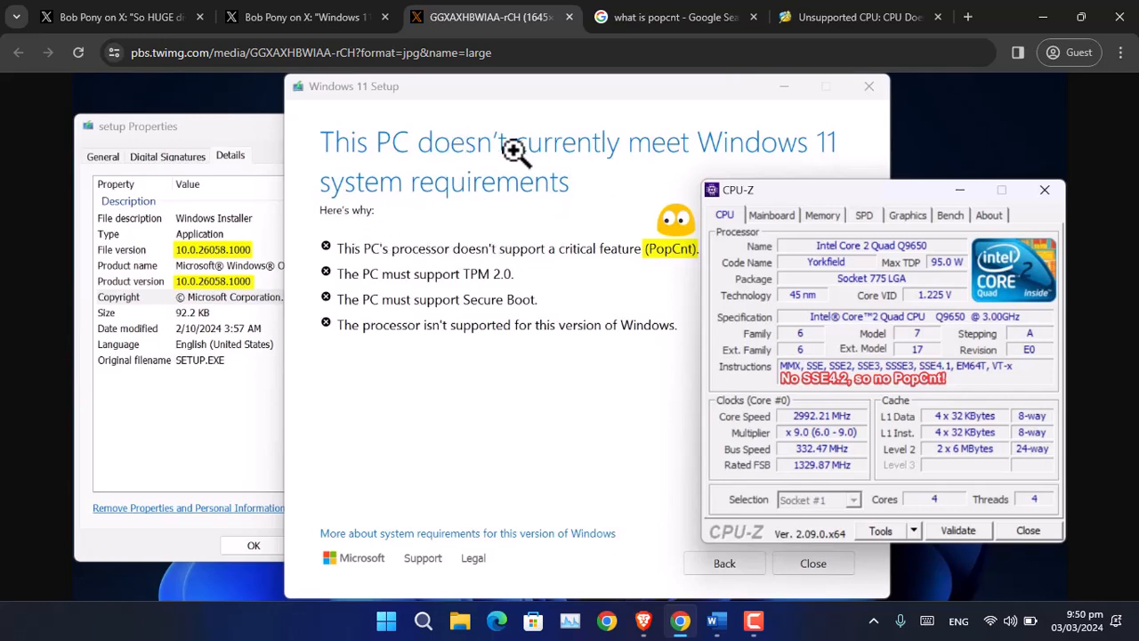
pyautogui.moveTo(610, 168)
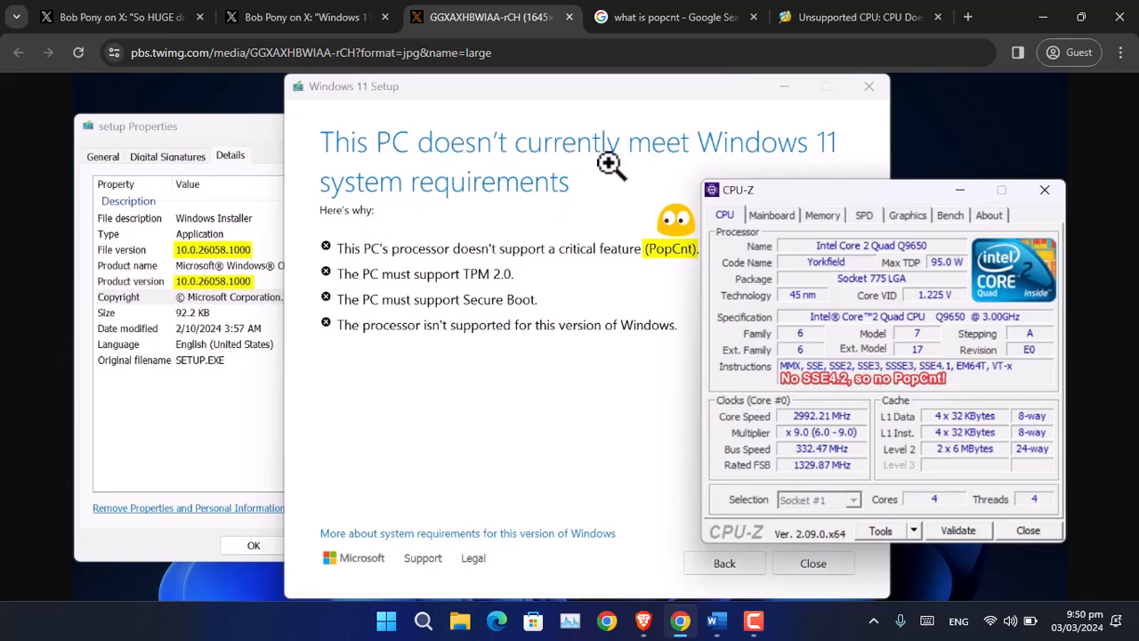
pyautogui.moveTo(336, 293)
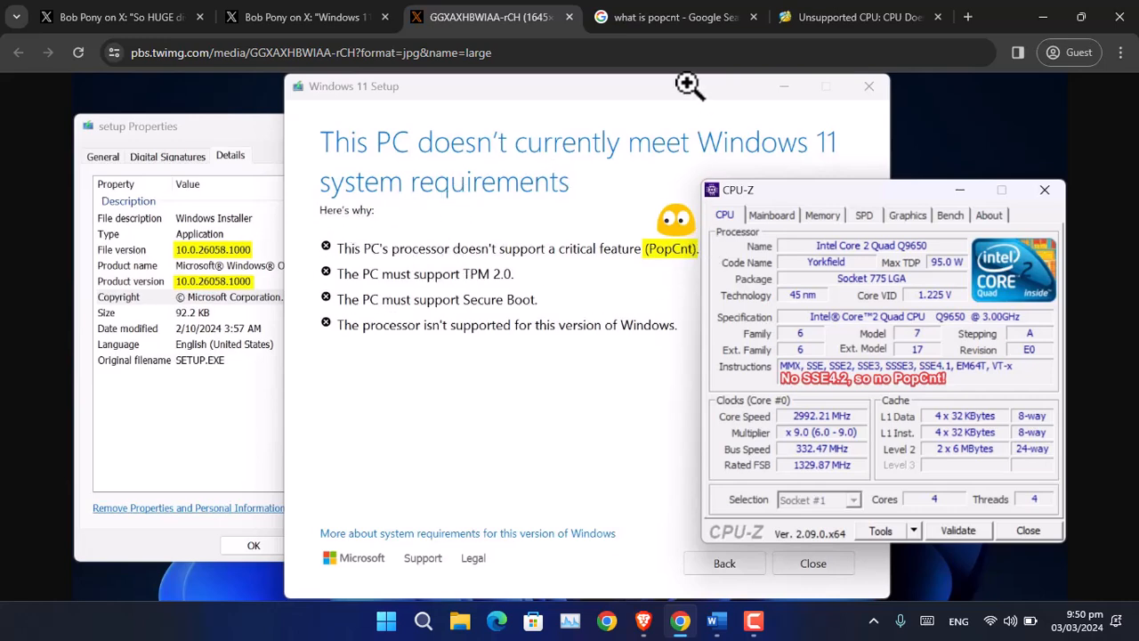
# Switch to the 'what is popcnt' Google results explaining population count.
pyautogui.click(674, 17)
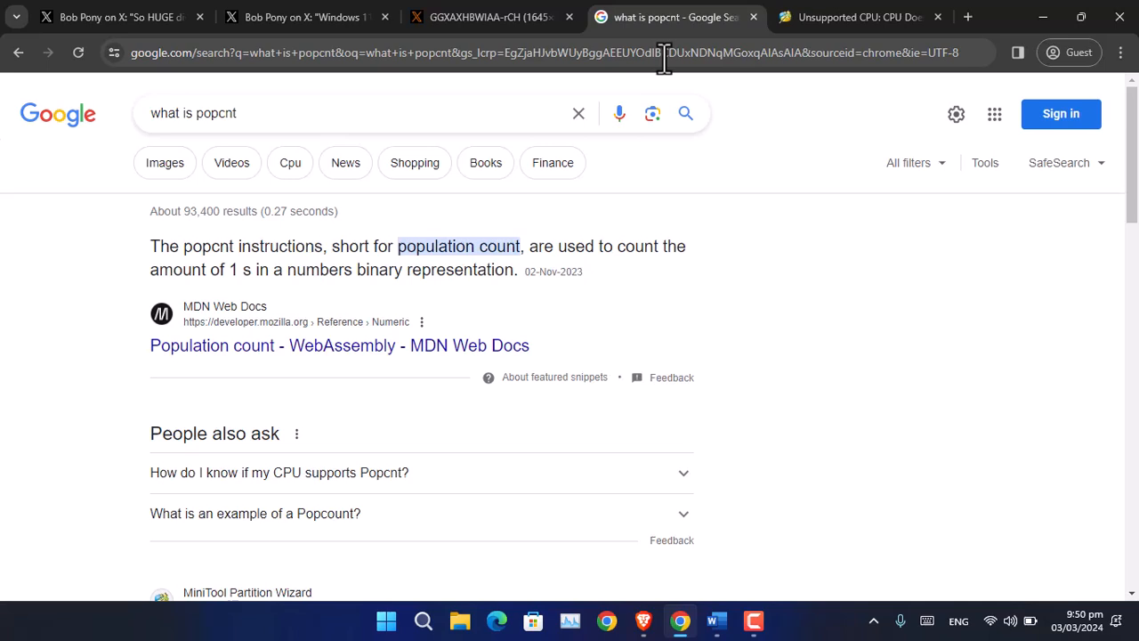
pyautogui.moveTo(658, 578)
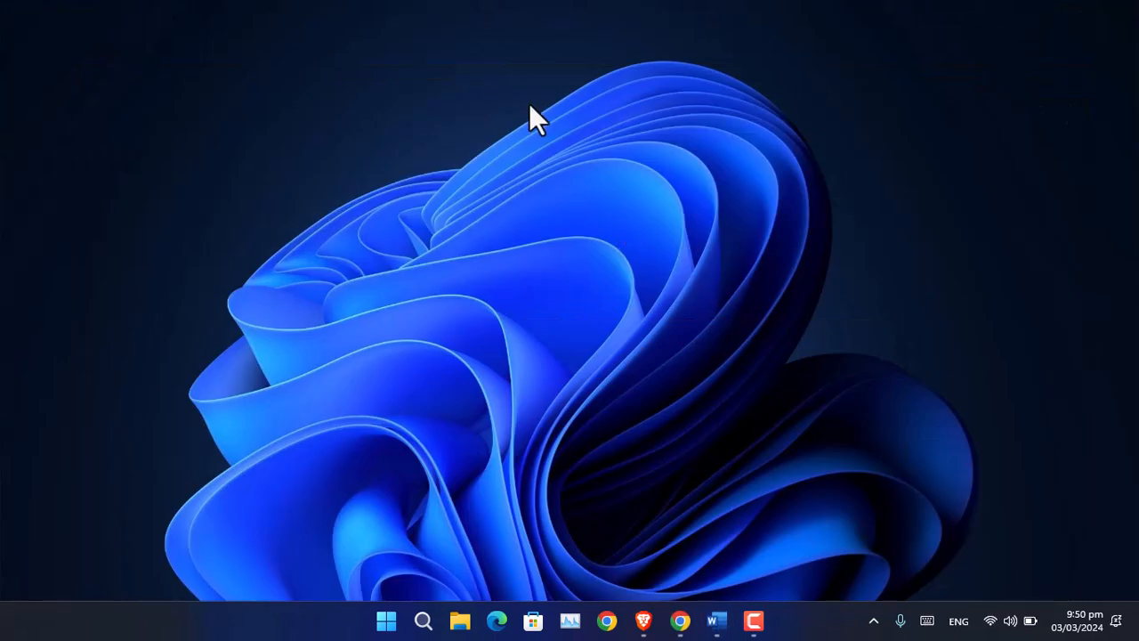
pyautogui.moveTo(659, 293)
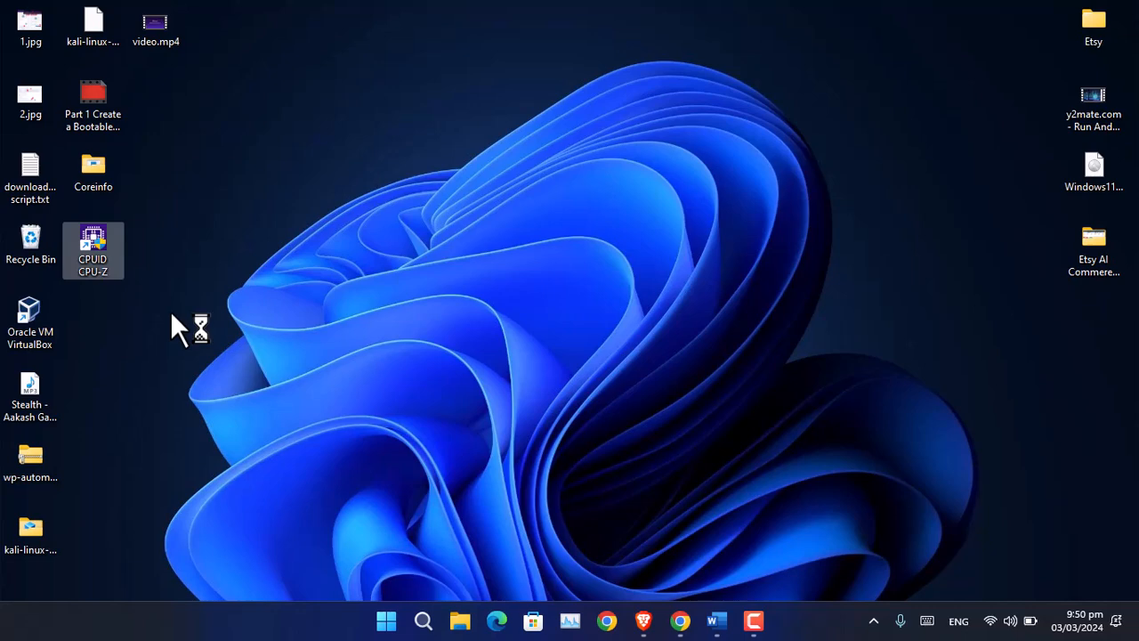
# Launch CPU-Z to confirm the Core i5-7200U's instructions include SSE4.2.
pyautogui.doubleClick(92, 250)
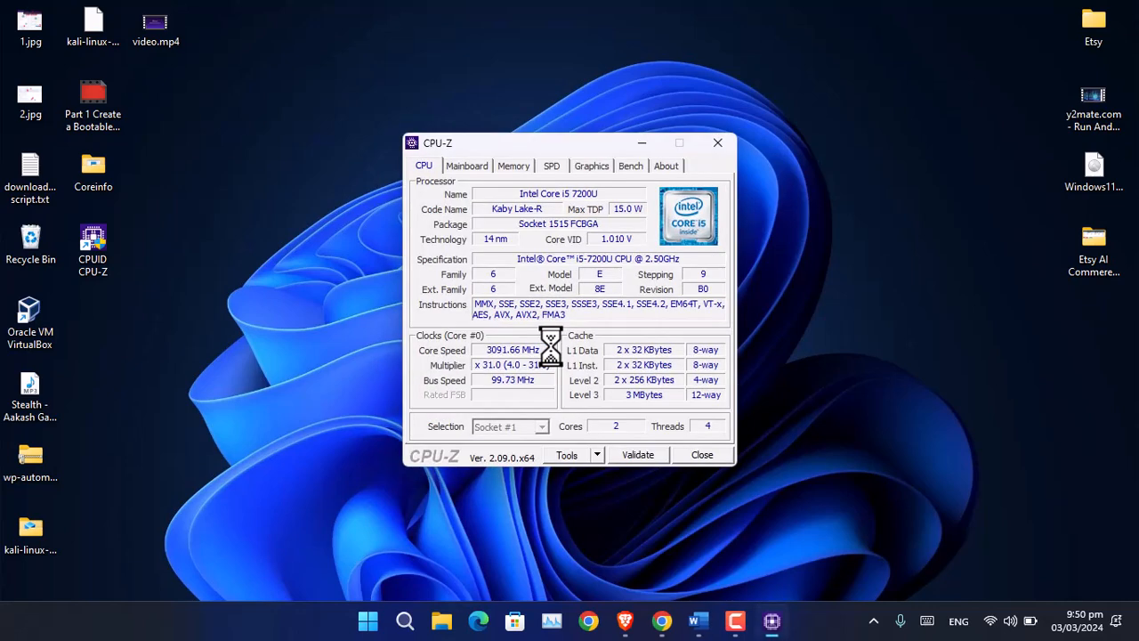
pyautogui.moveTo(642, 316)
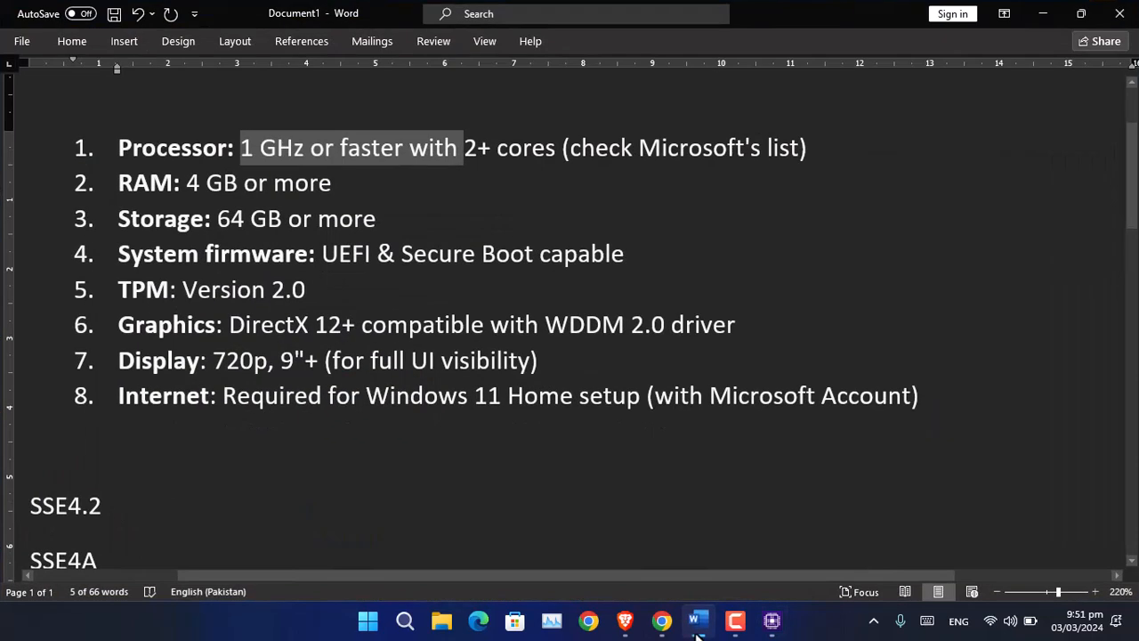
# Scroll down the Word requirements document to review the listed instruction sets.
pyautogui.scroll(-3)
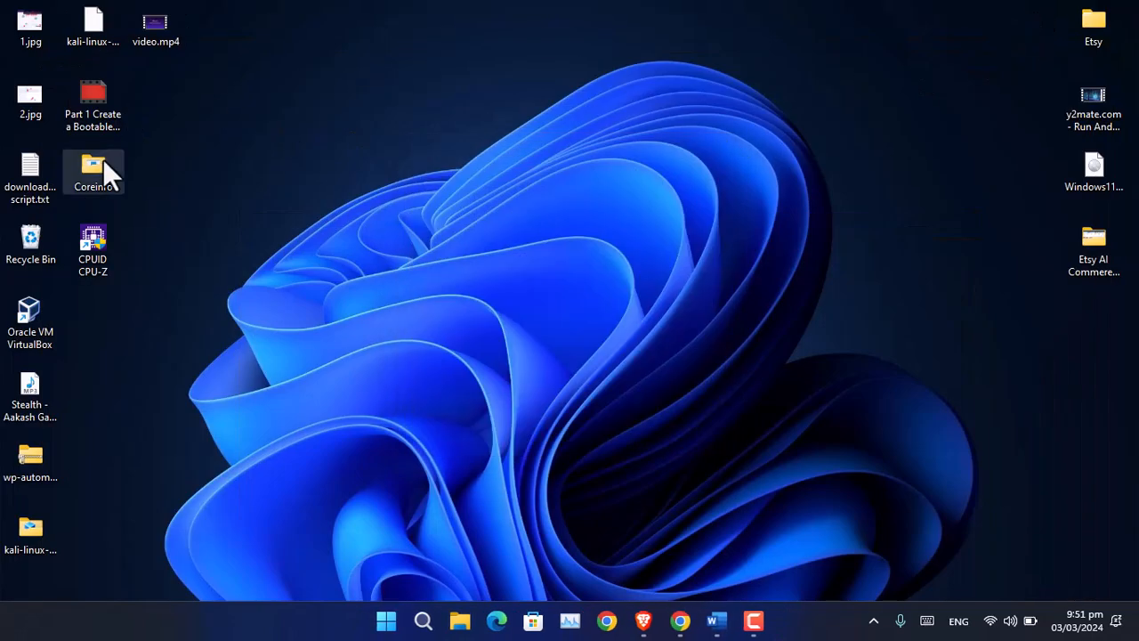
# Open a PowerShell session inside the Coreinfo folder.
pyautogui.doubleClick(93, 169)
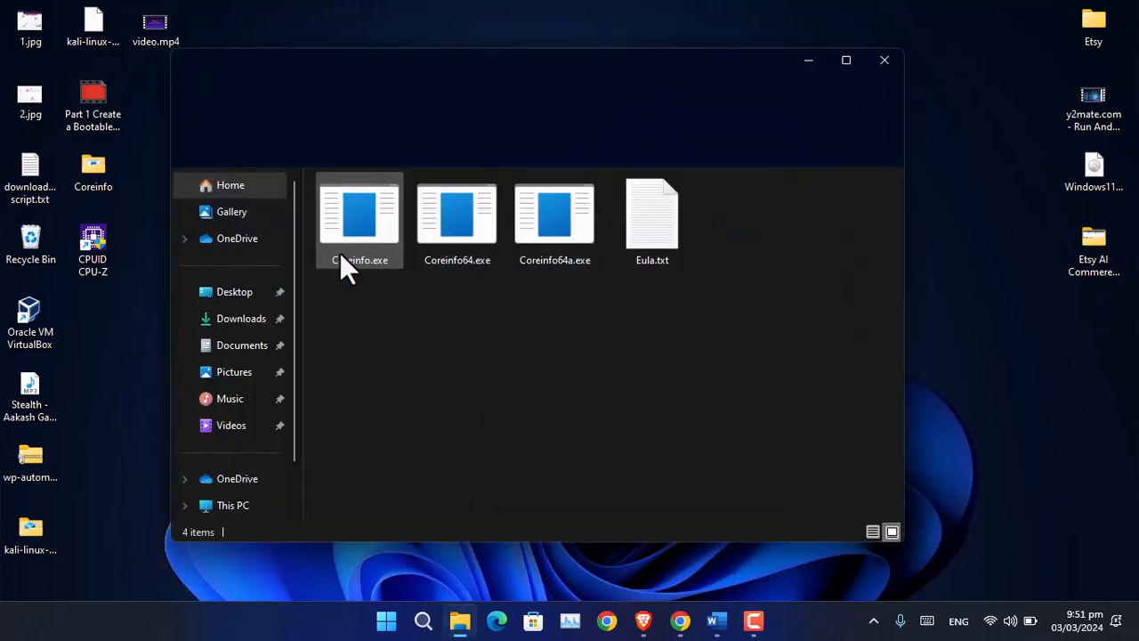
pyautogui.rightClick(561, 427)
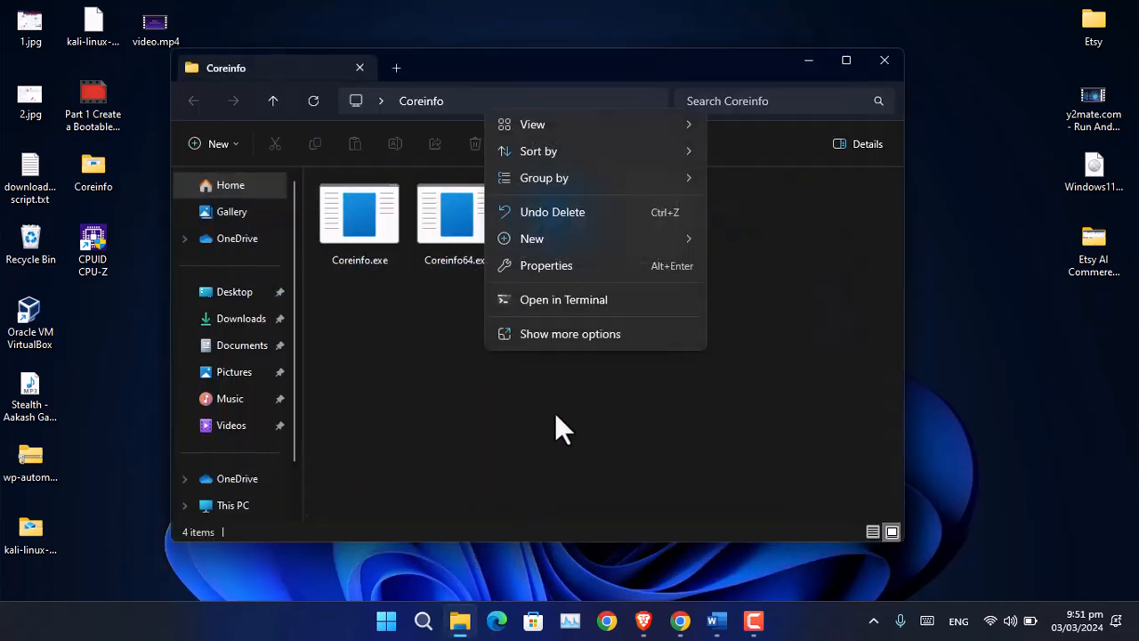
pyautogui.click(552, 211)
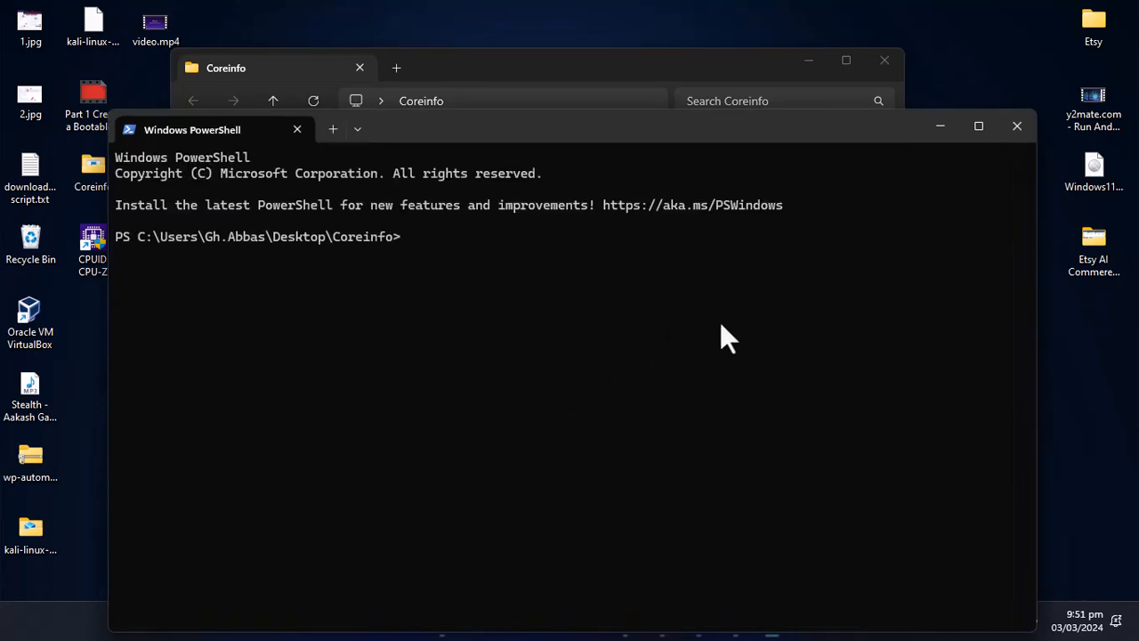
# Enter the misspelled 'corinfo -f' command, then erase it to retype.
pyautogui.write('corinfo -f')
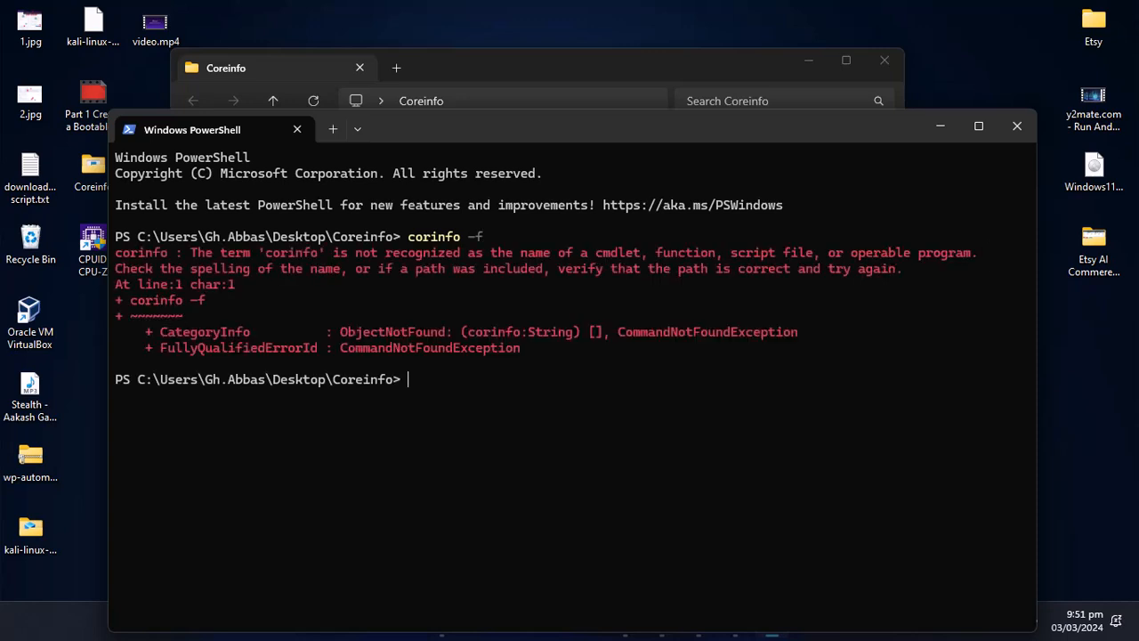
pyautogui.write('corinfo -f')
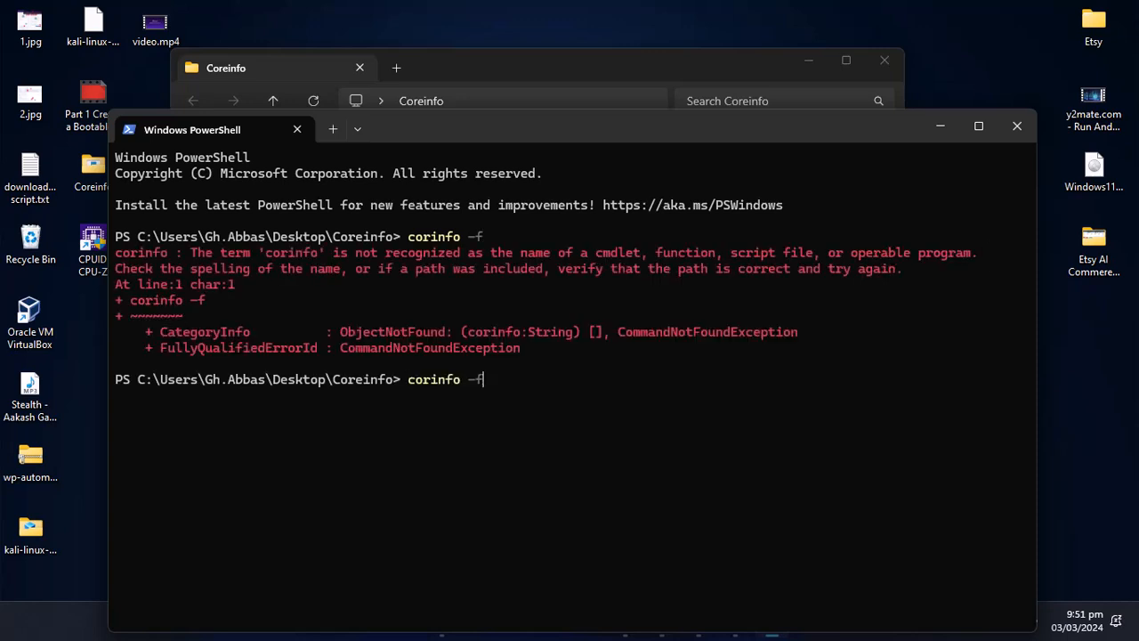
pyautogui.press('Backspace')
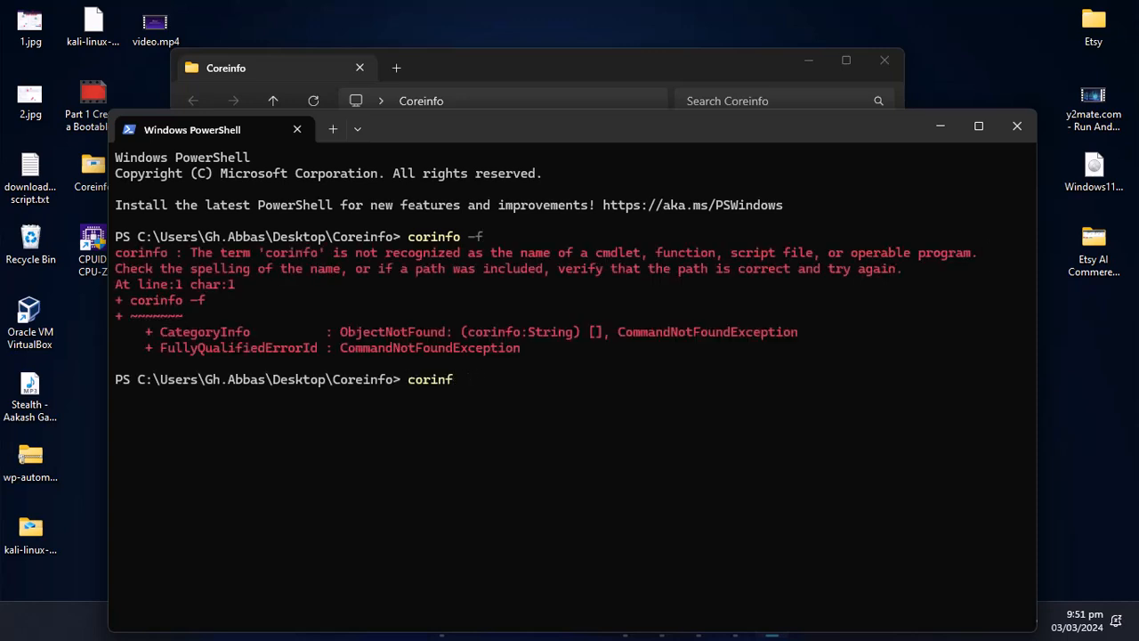
pyautogui.write('o')
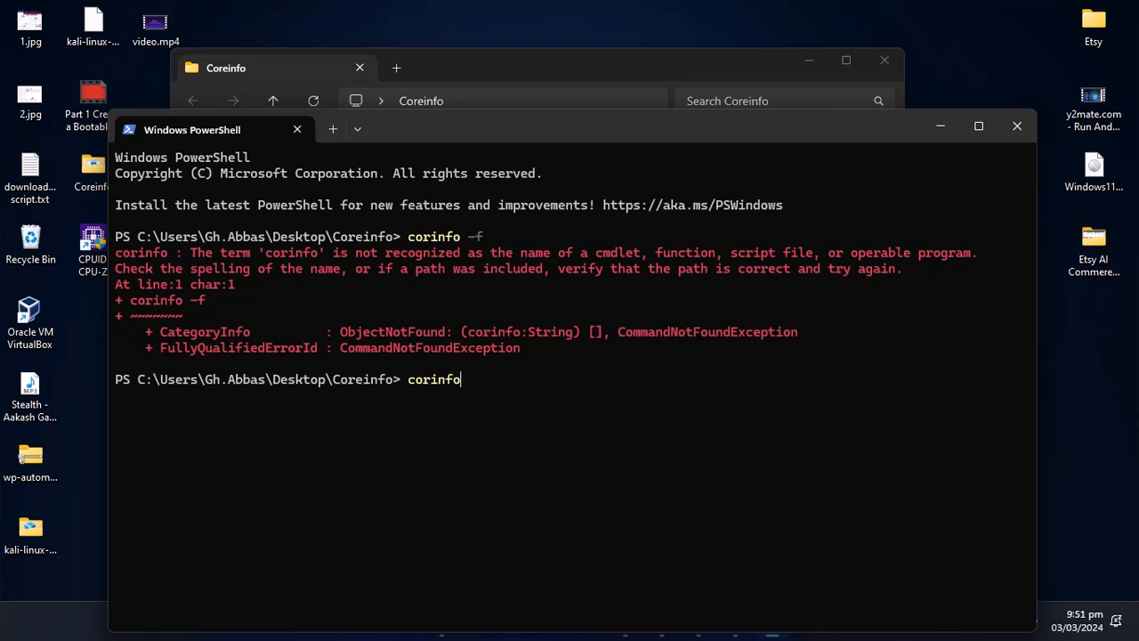
pyautogui.press('Backspace')
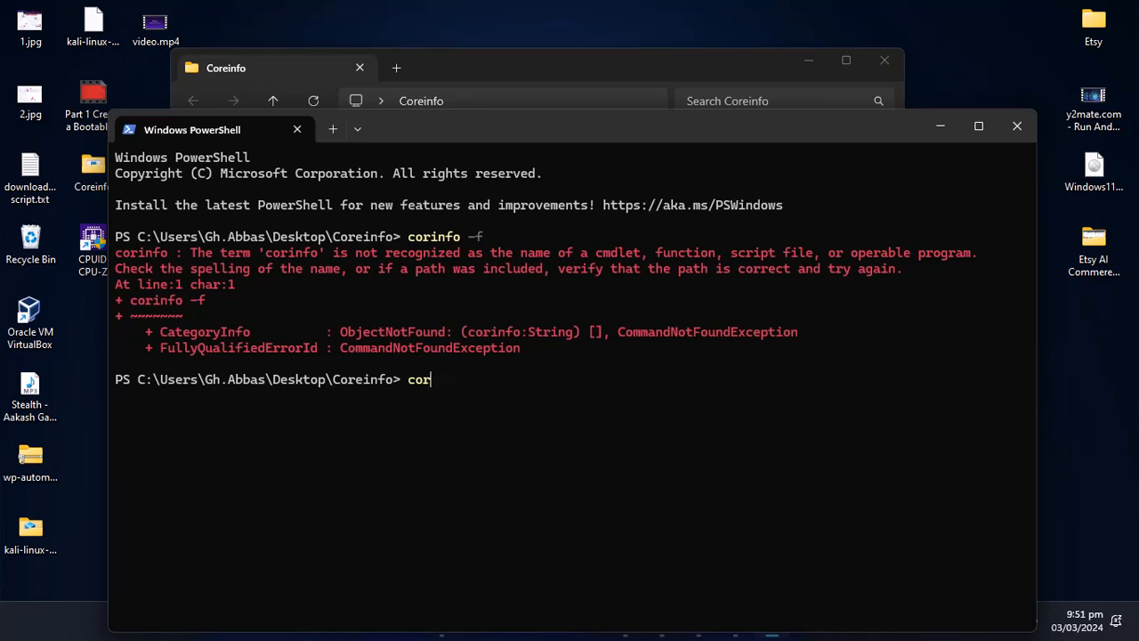
# Run .\Coreinfo.exe to list CPU features, then close PowerShell and the Coreinfo folder.
pyautogui.write('.\\Coreinfo.exe')
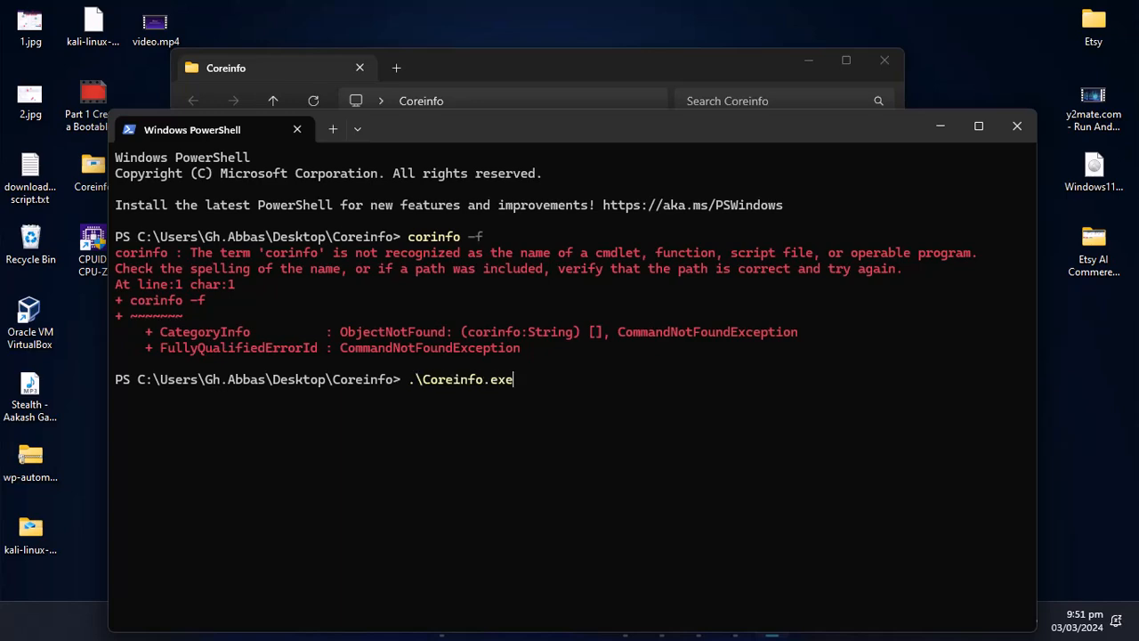
pyautogui.press('enter')
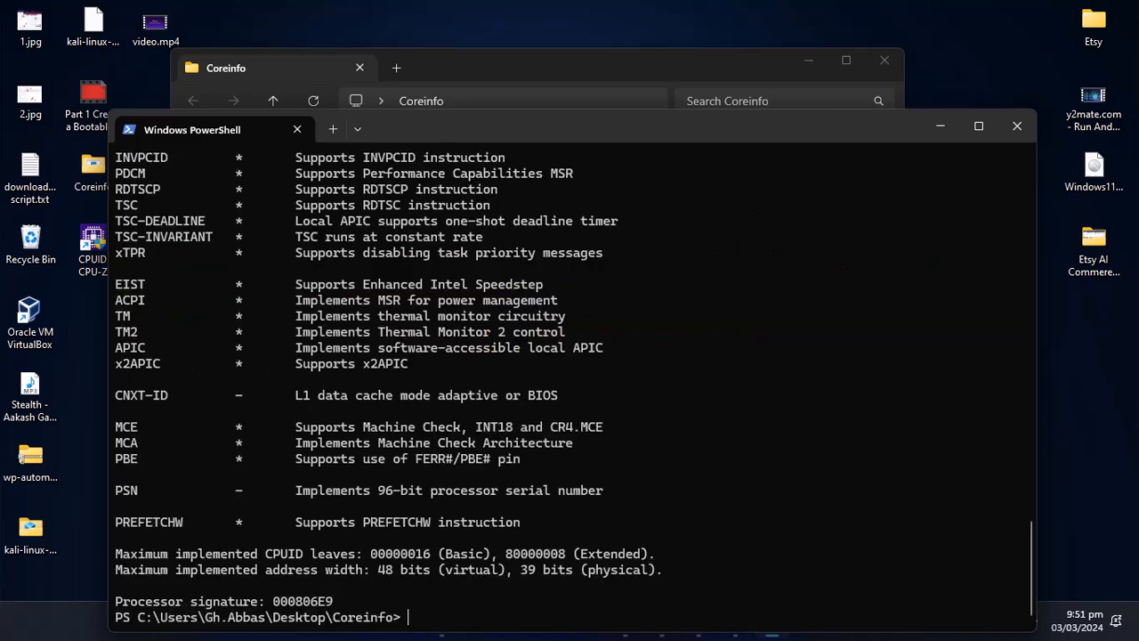
pyautogui.click(979, 126)
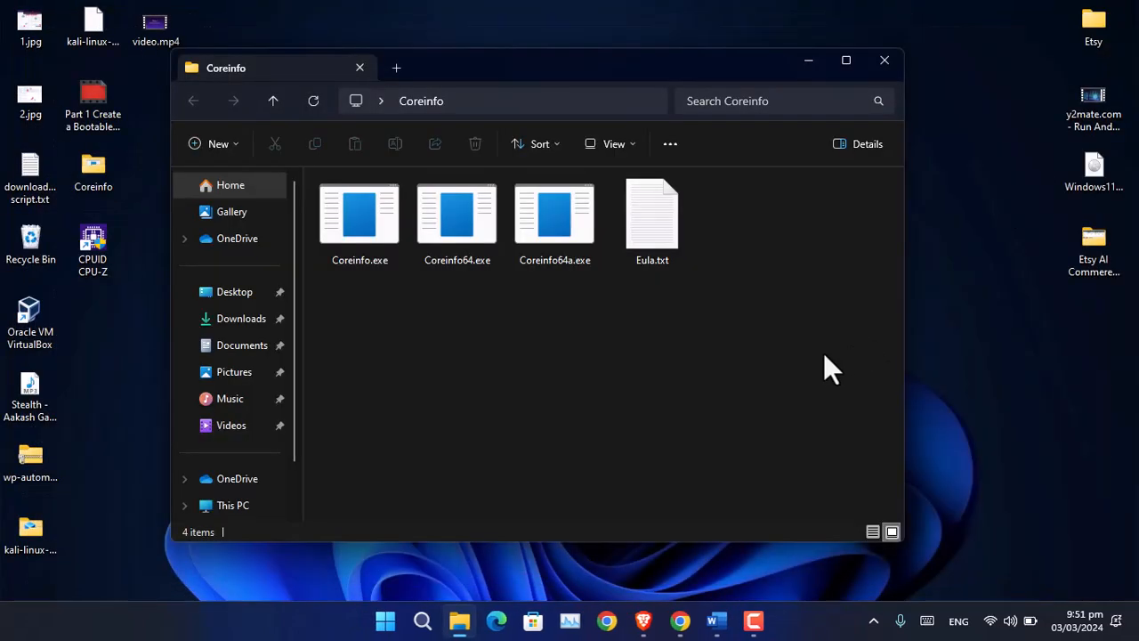
pyautogui.click(884, 60)
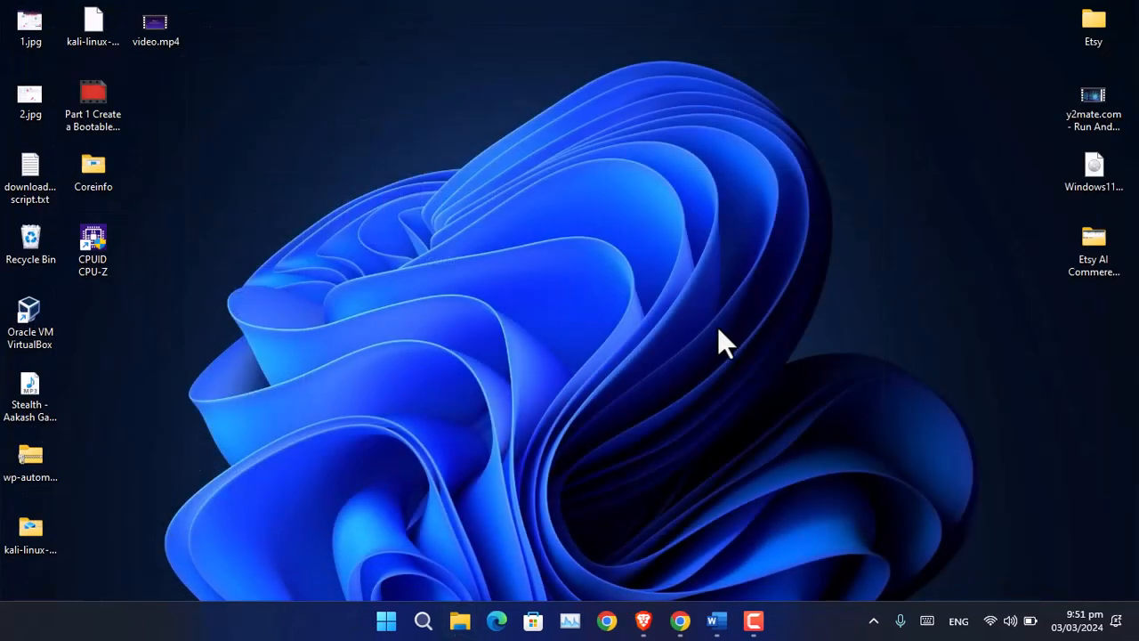